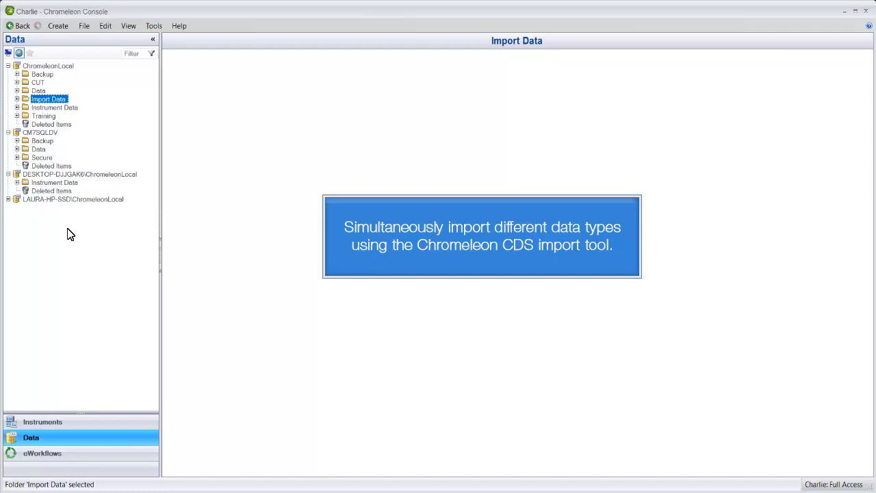
Step: Start a Bulk Import and add the _Data Import > LC Data folder as the source
click(84, 25)
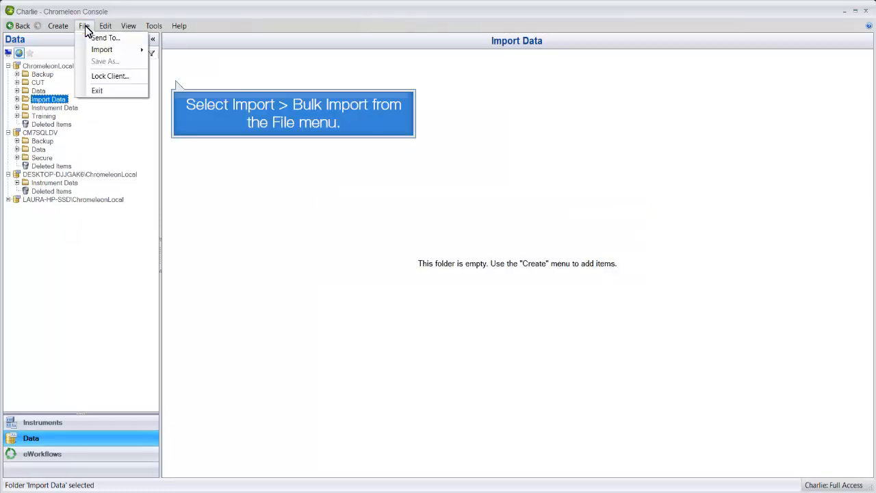
click(102, 50)
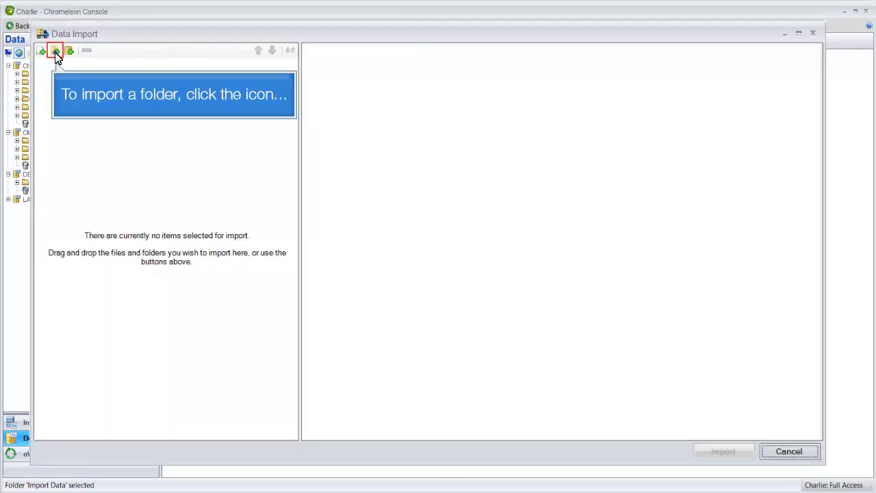
click(55, 49)
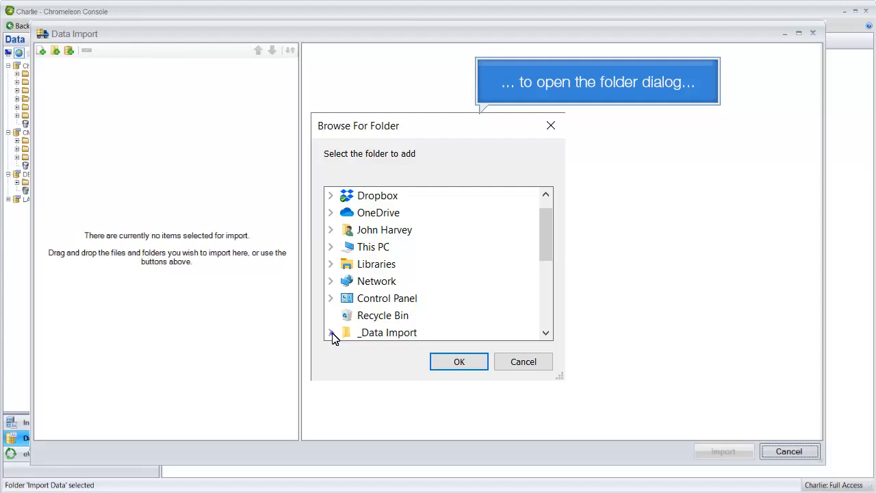
click(331, 333)
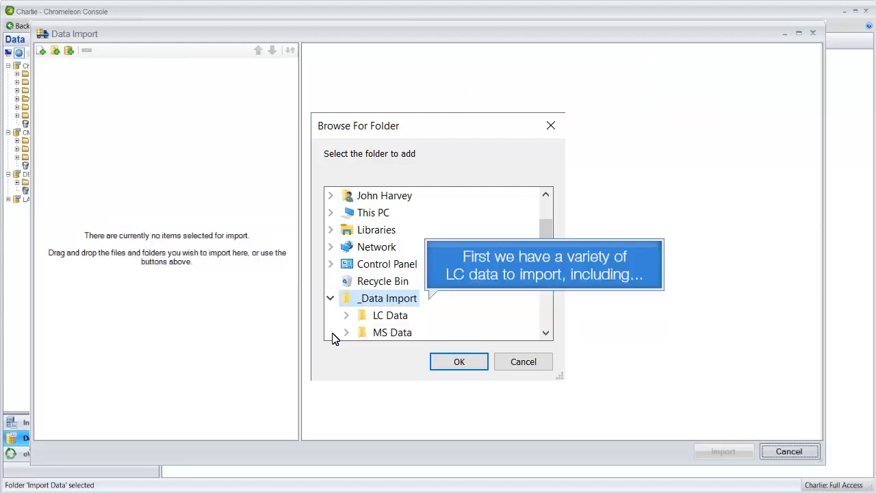
mouse_move(376, 322)
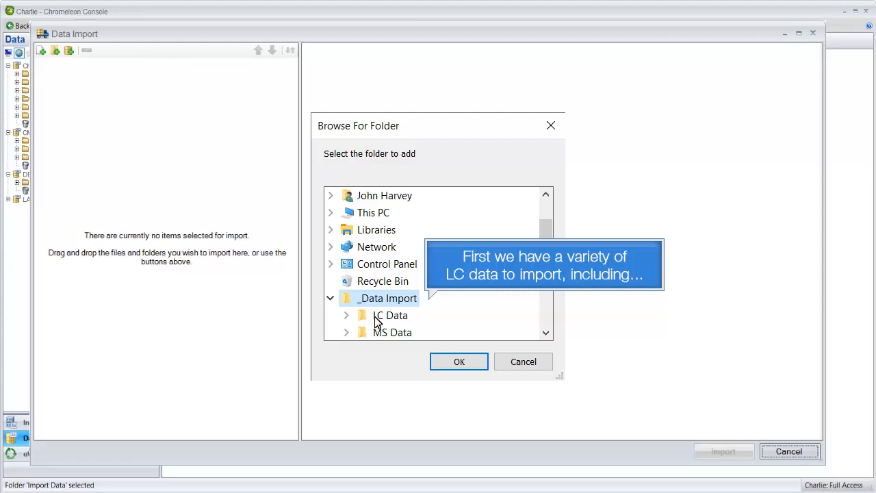
click(345, 314)
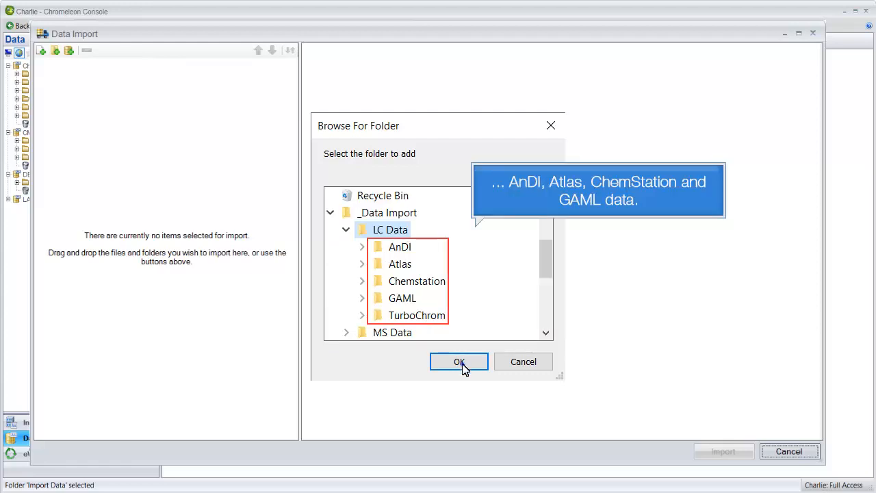
click(459, 362)
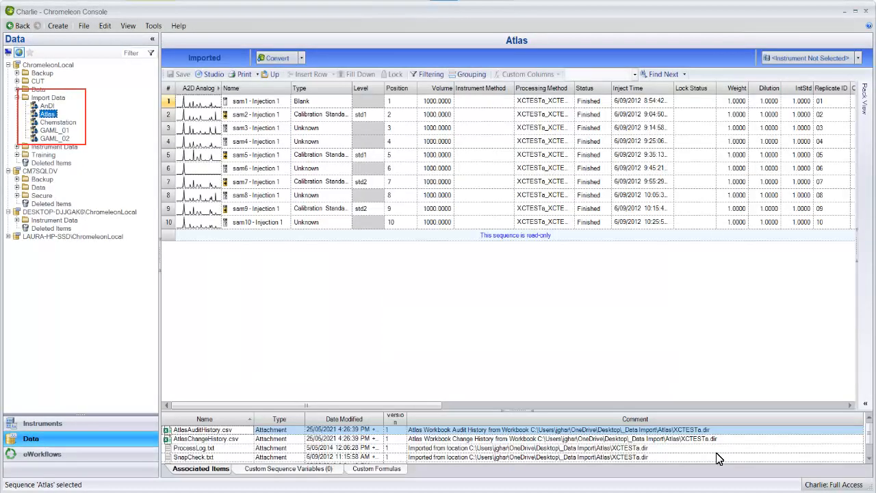
Step: Bulk-import the MS Data > XCalibur folder and return to the Import Data folder contents
click(83, 25)
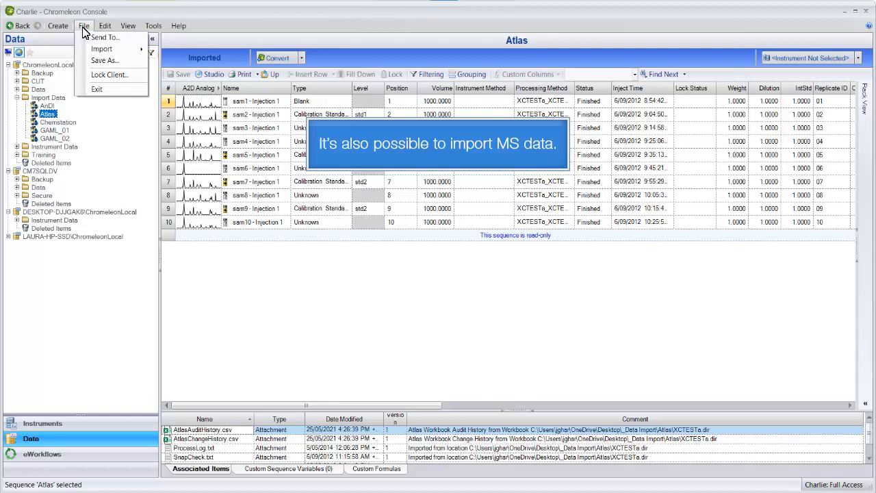
click(101, 49)
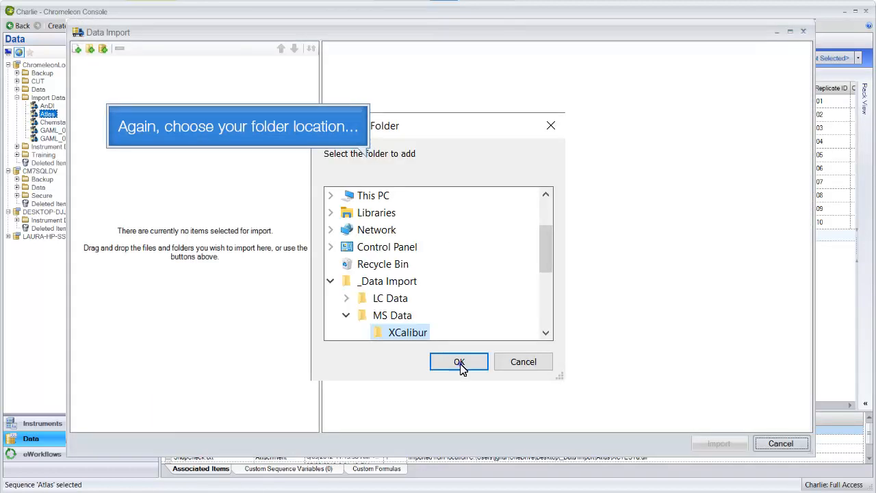
click(459, 361)
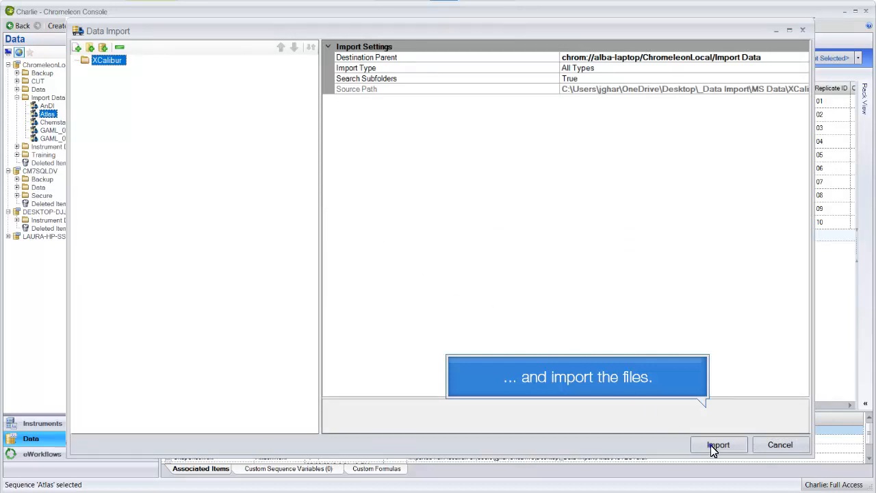
click(717, 444)
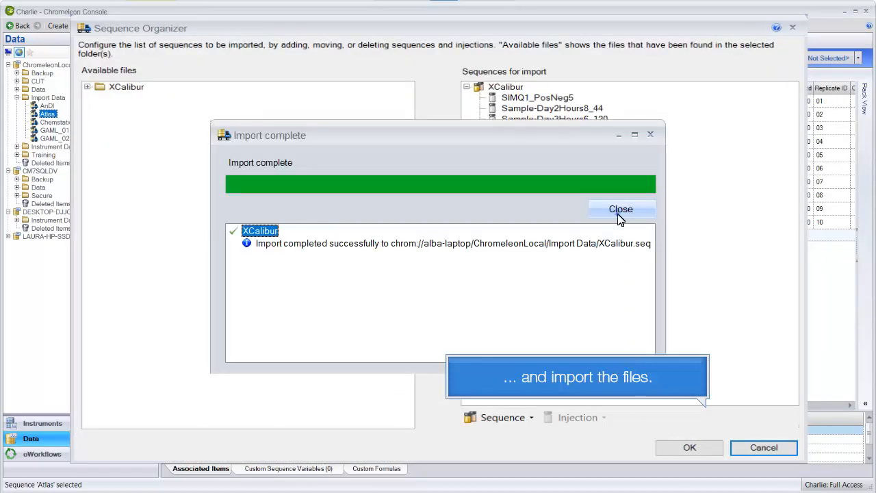
click(620, 208)
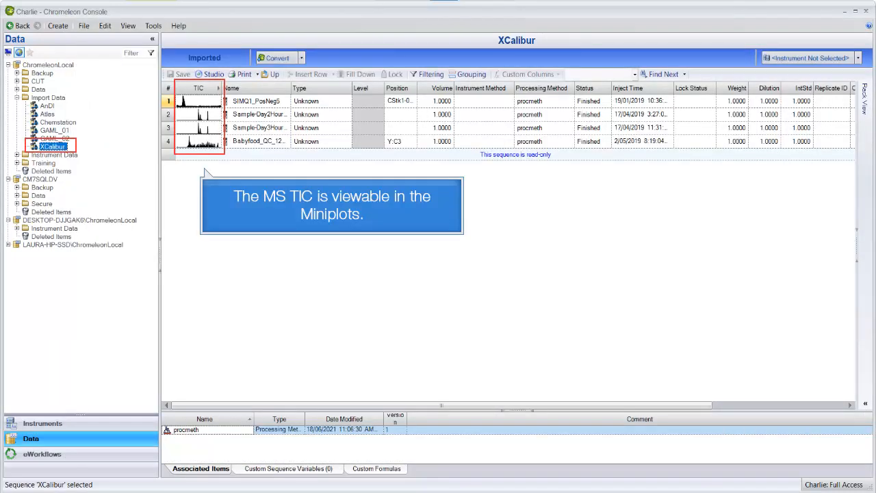
click(83, 26)
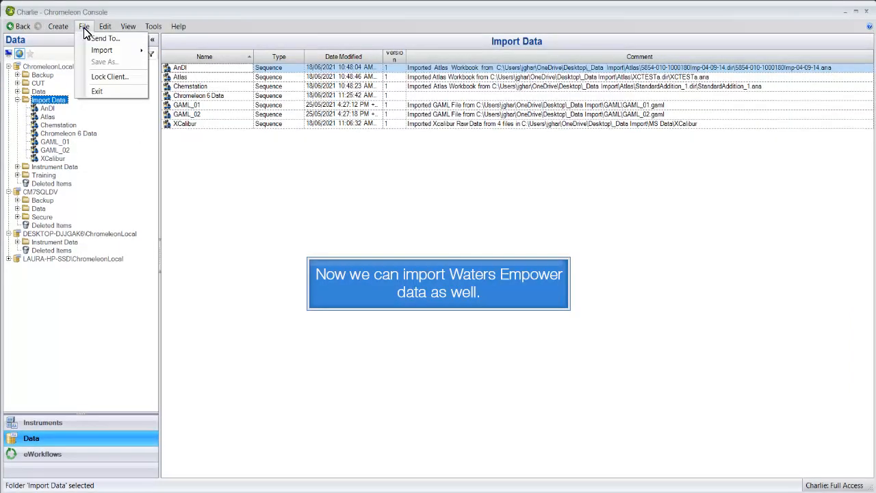
Step: Bulk-import from the local Empower database with all projects and sample sets selected
click(101, 49)
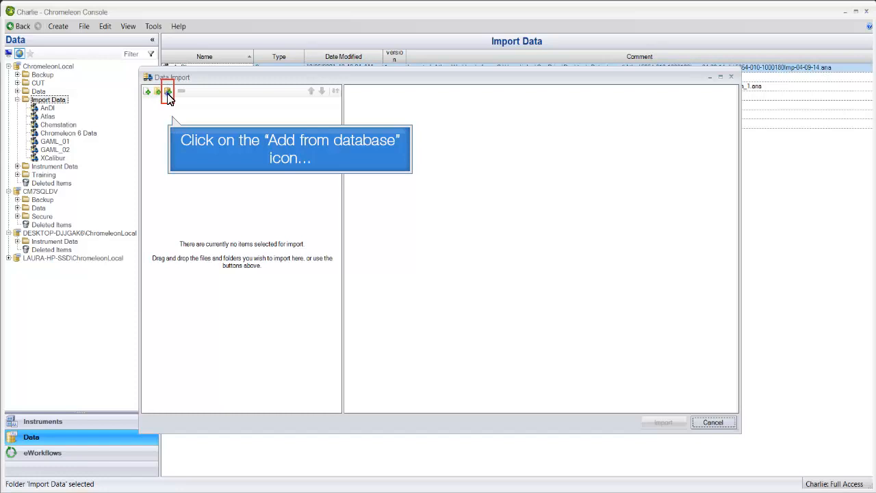
click(167, 90)
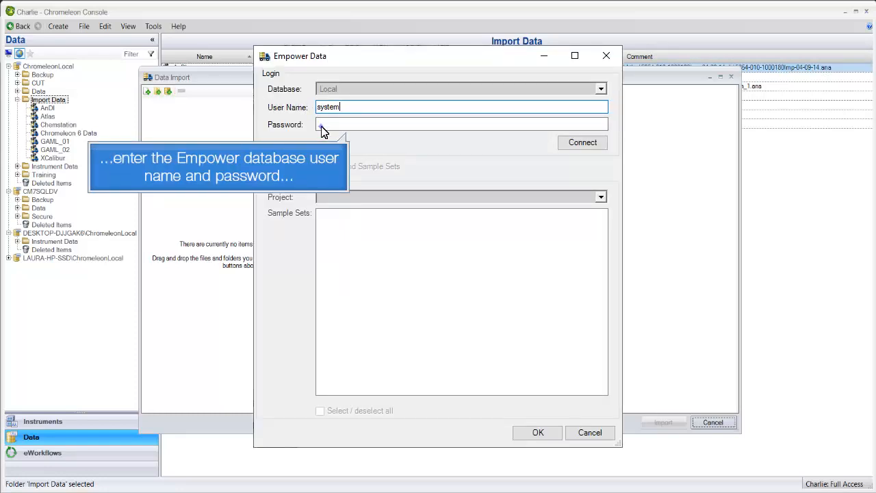
click(583, 142)
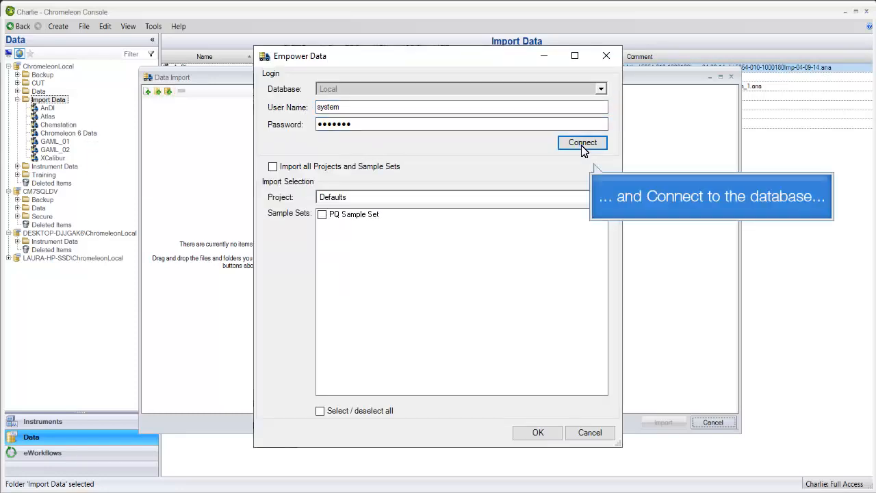
click(273, 167)
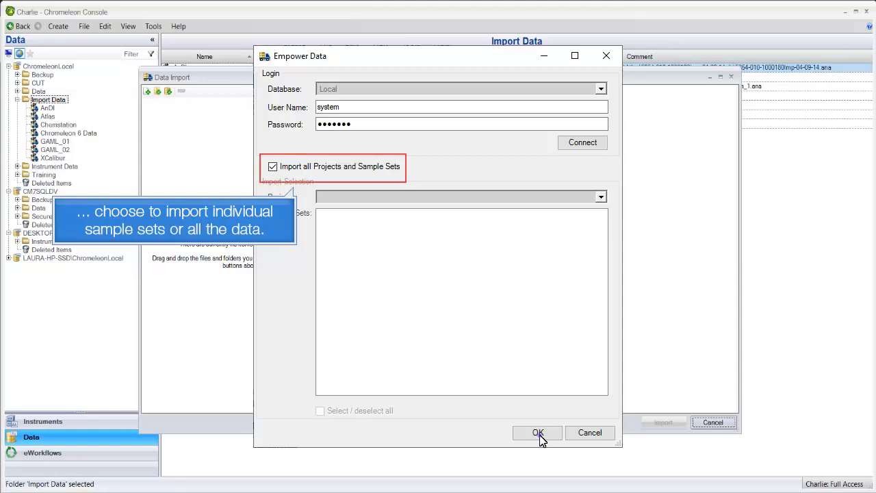
click(538, 433)
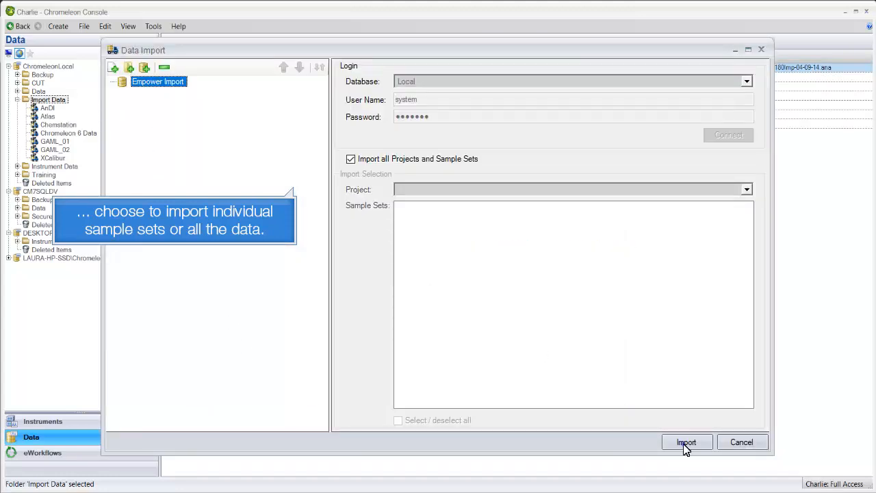
click(685, 441)
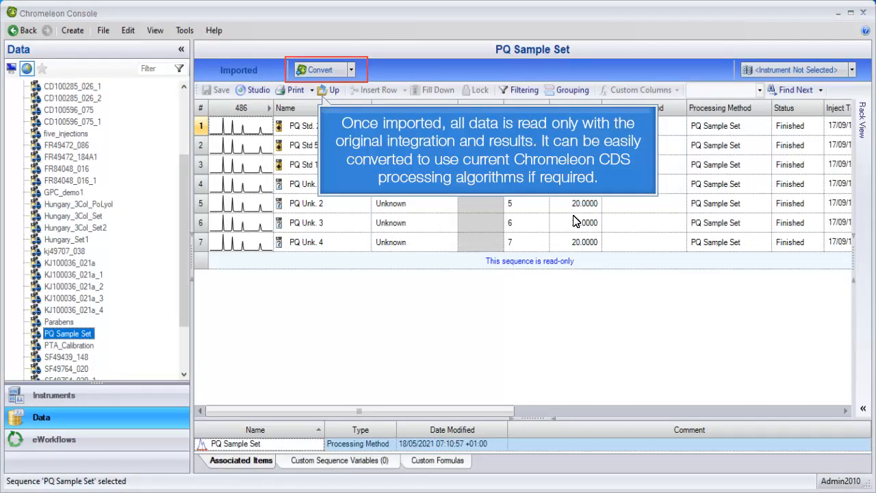
Step: Convert the PQ Sample Set to current Chromeleon processing, accepting the irreversible change
click(317, 69)
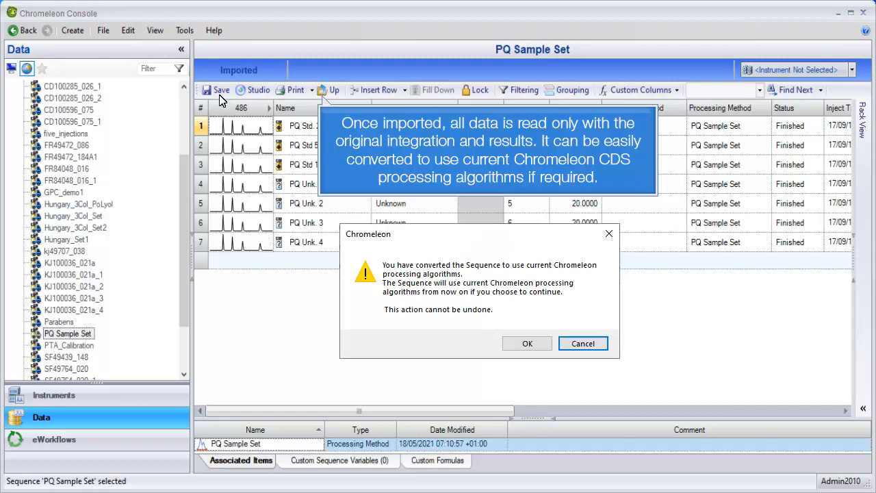
click(527, 342)
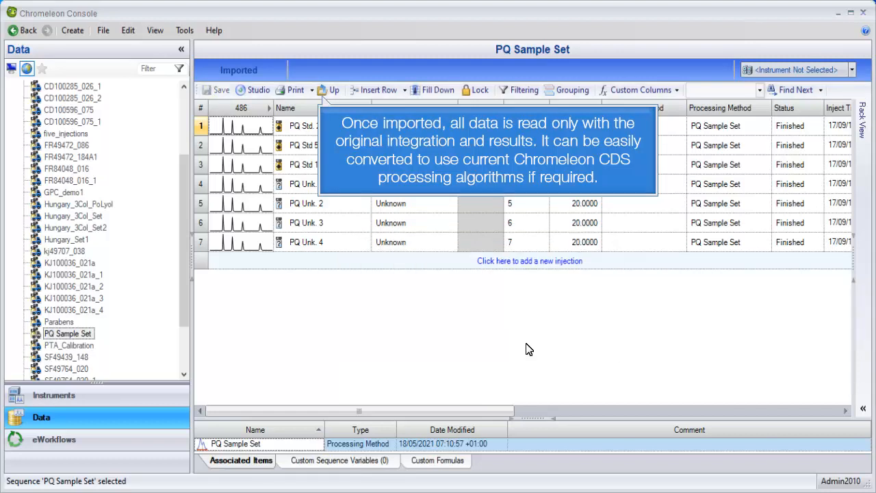
mouse_move(265, 178)
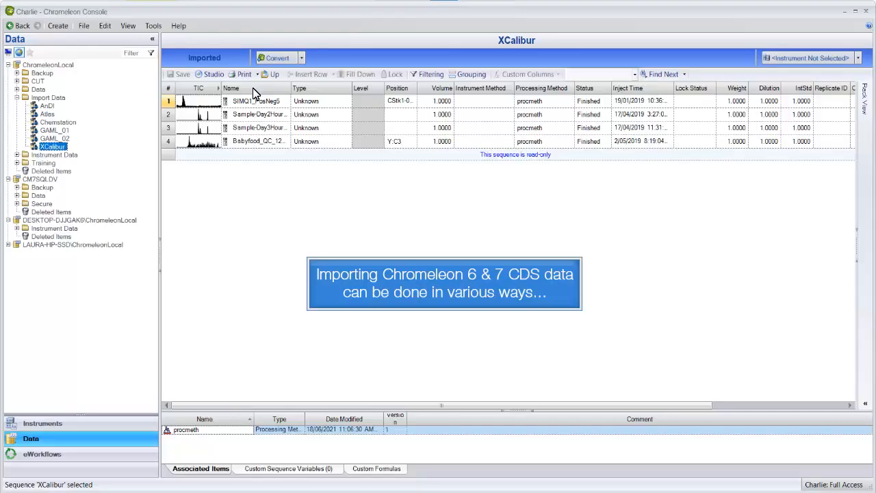
mouse_move(87, 40)
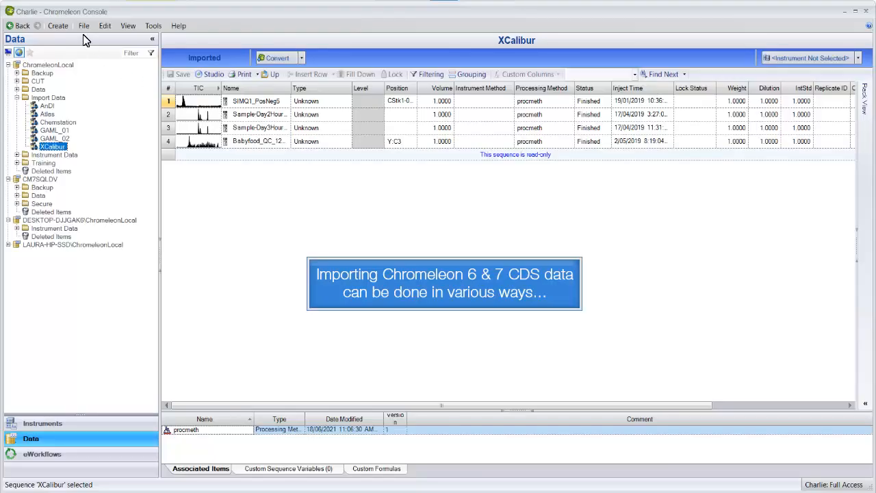
Step: Show the File > Import choices for Chromeleon 6 and 7 data
click(84, 25)
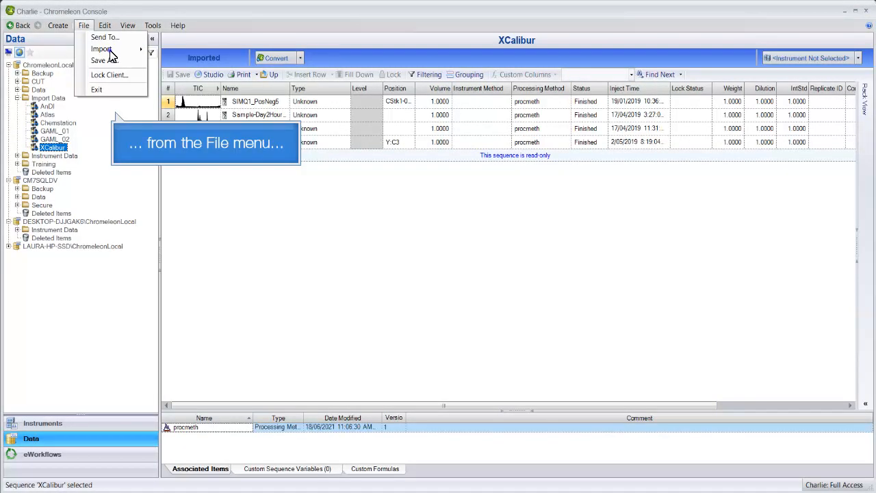
click(102, 49)
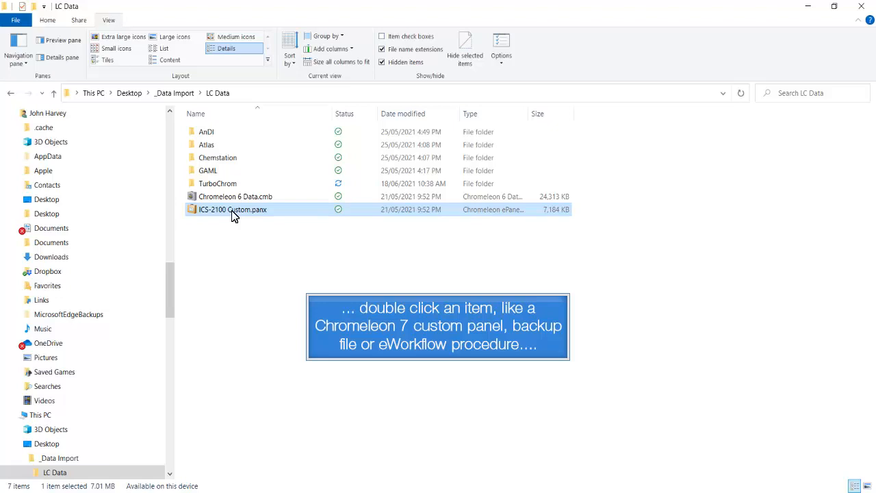
Step: Launch ICS-2100 Custom.panx from the LC Data folder to import the panel
double_click(233, 209)
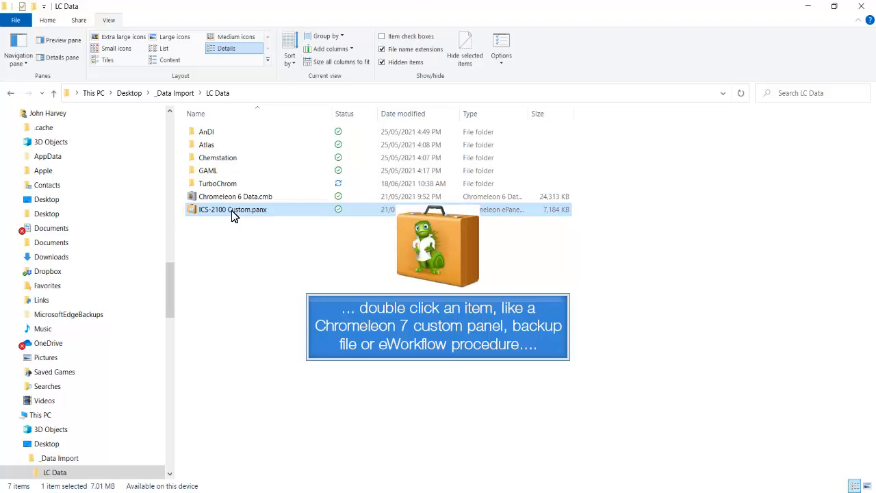